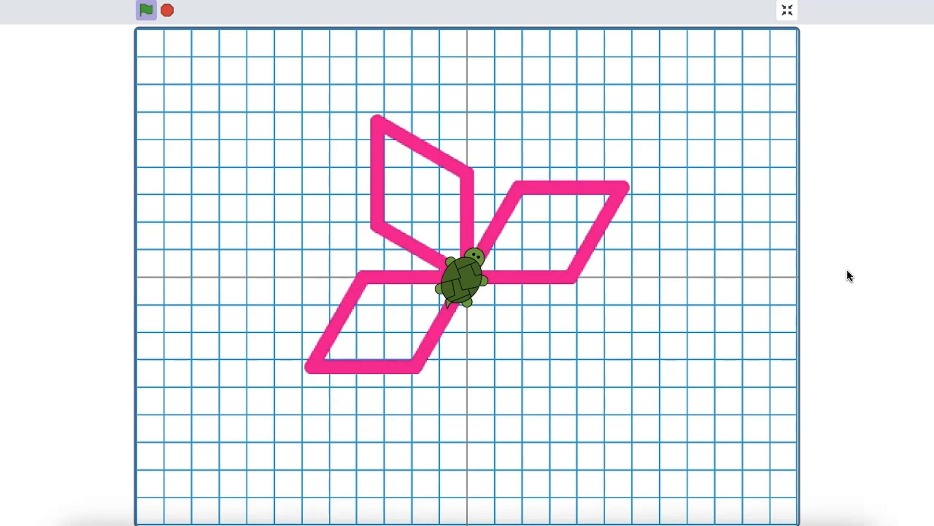
Run the pen examples: rainbow maze, landscape, rainbow spiral, nested shapes and starlings.
click(146, 10)
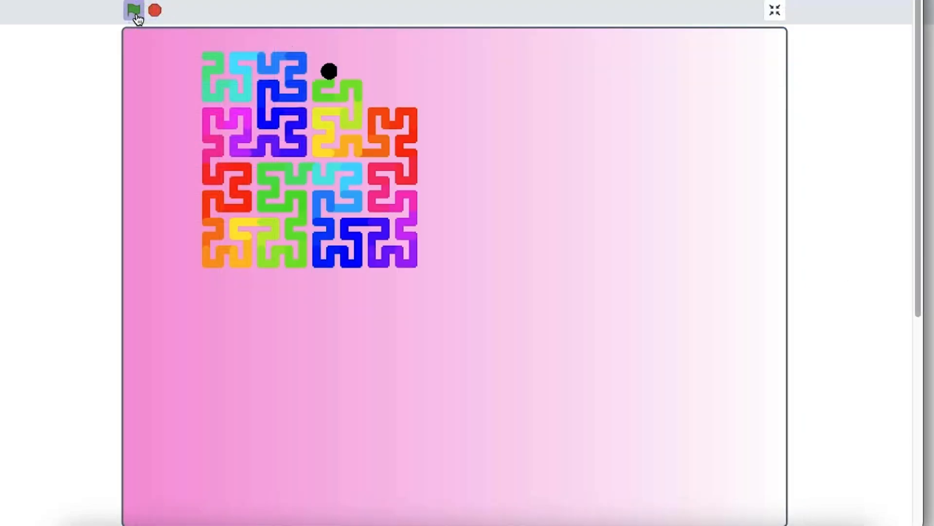
click(133, 10)
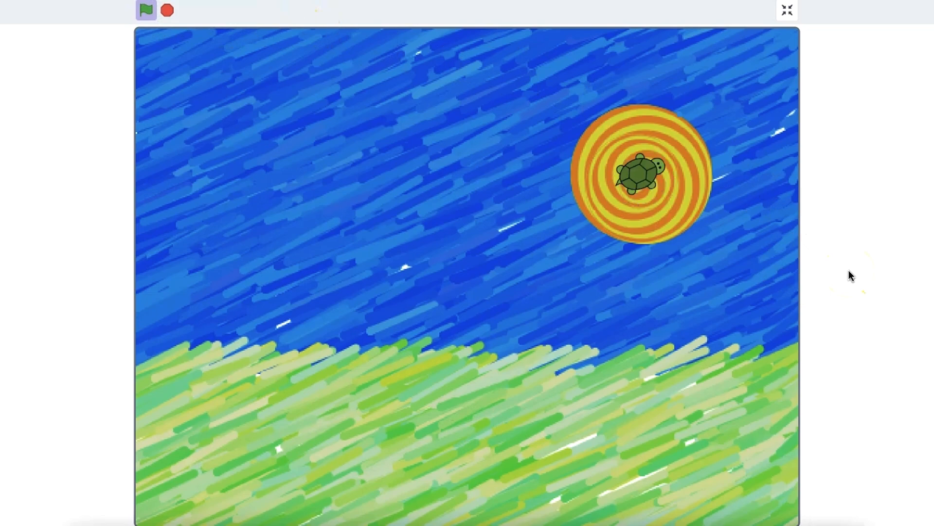
click(145, 11)
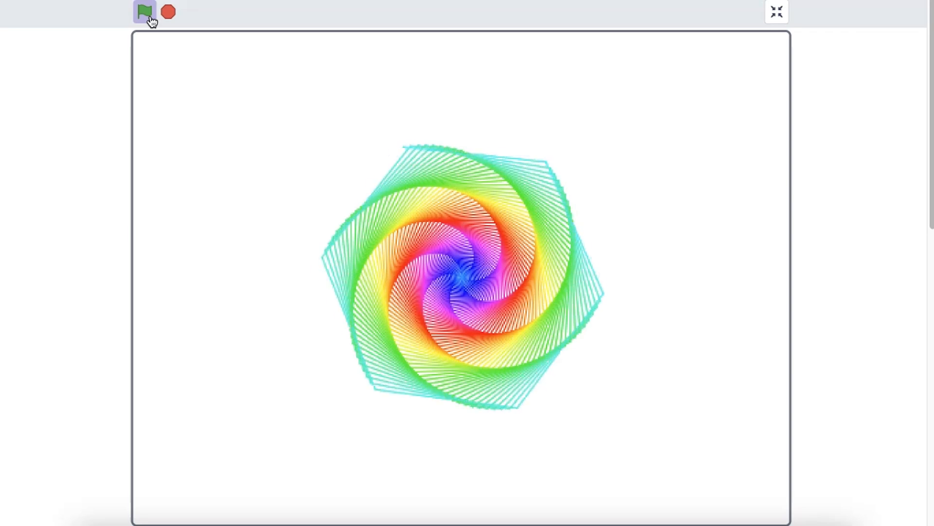
click(143, 11)
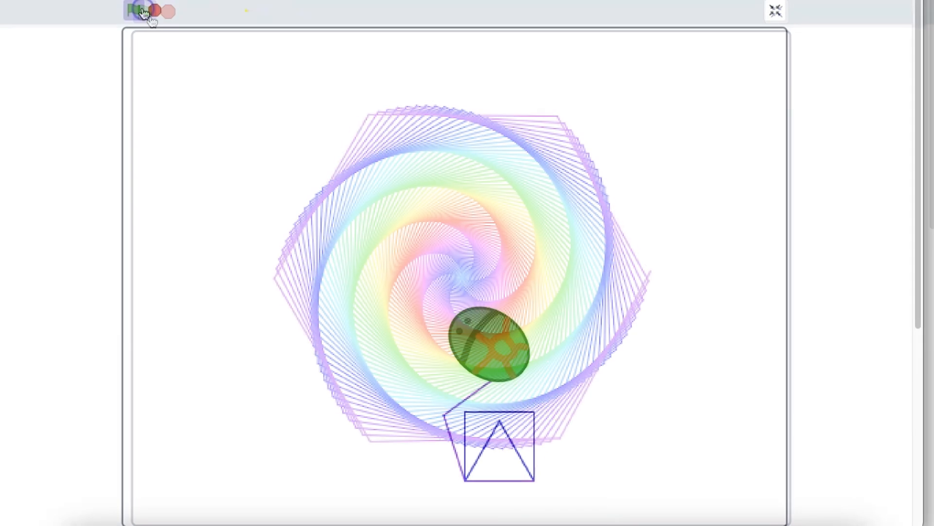
click(133, 11)
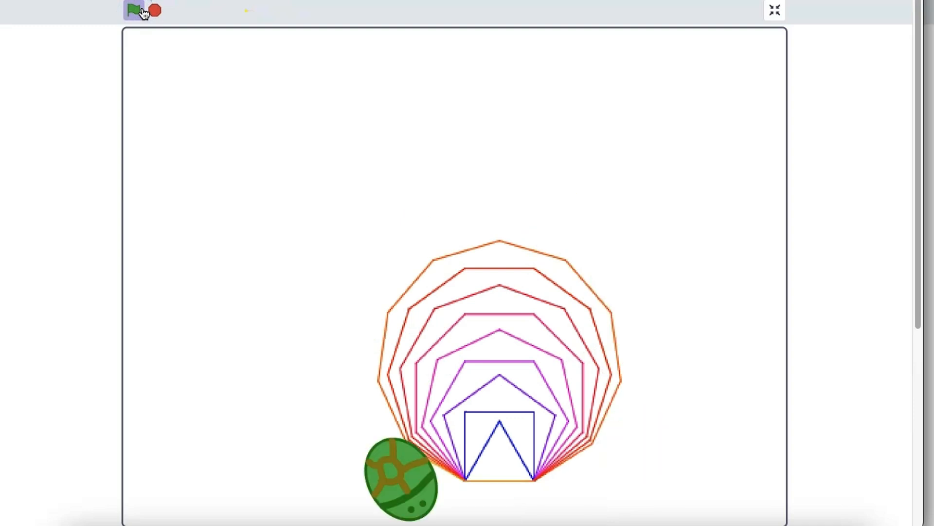
click(140, 10)
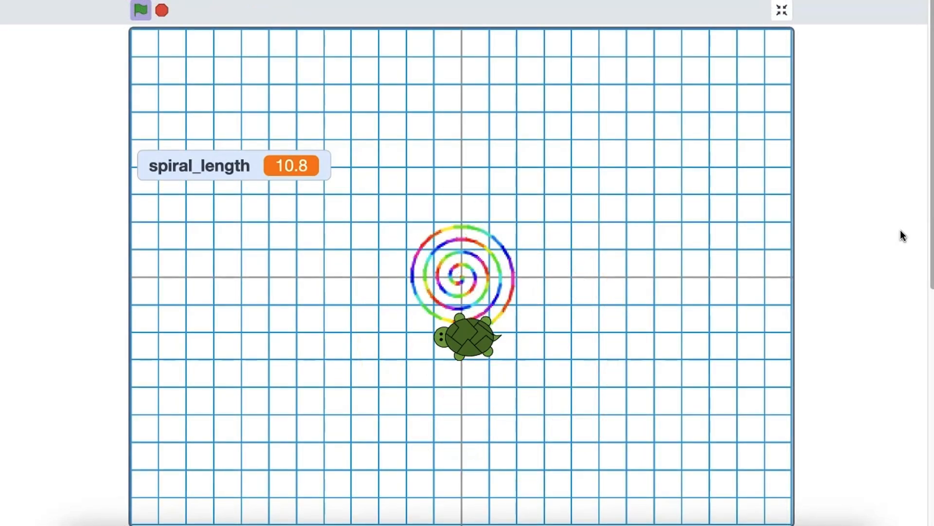
click(140, 10)
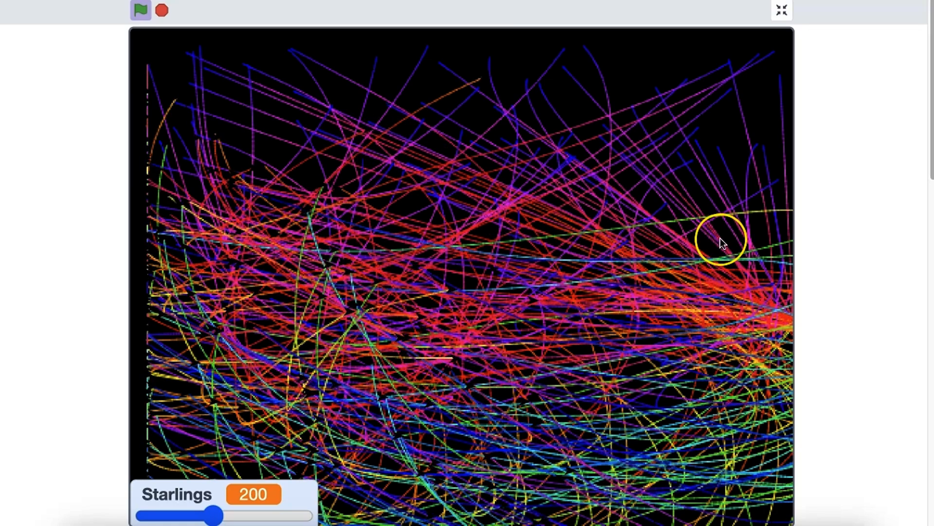
click(781, 10)
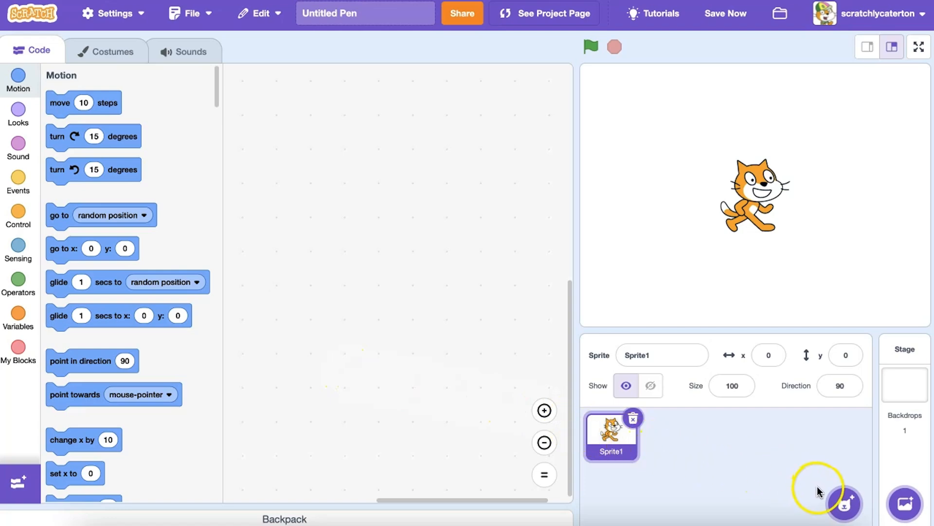
Add the Beetle sprite from the sprite library in place of the cat.
click(844, 504)
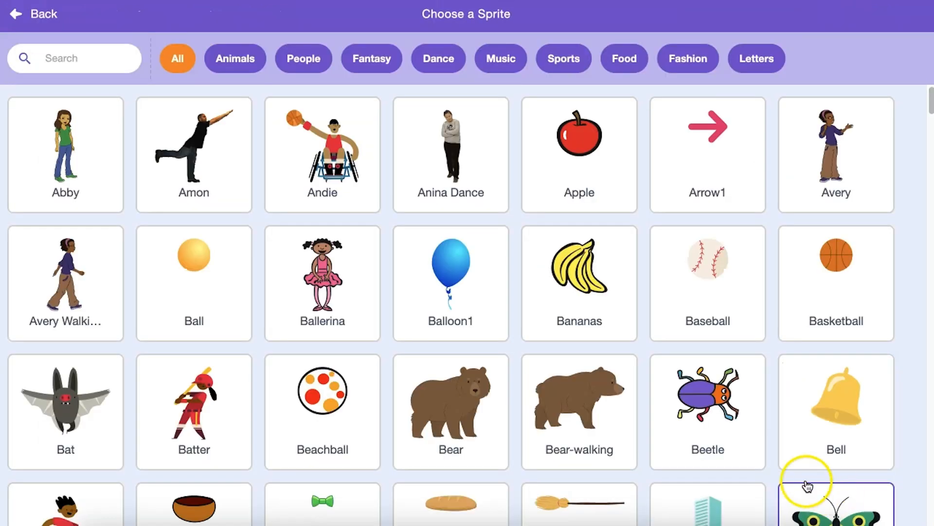
scroll(down, 3)
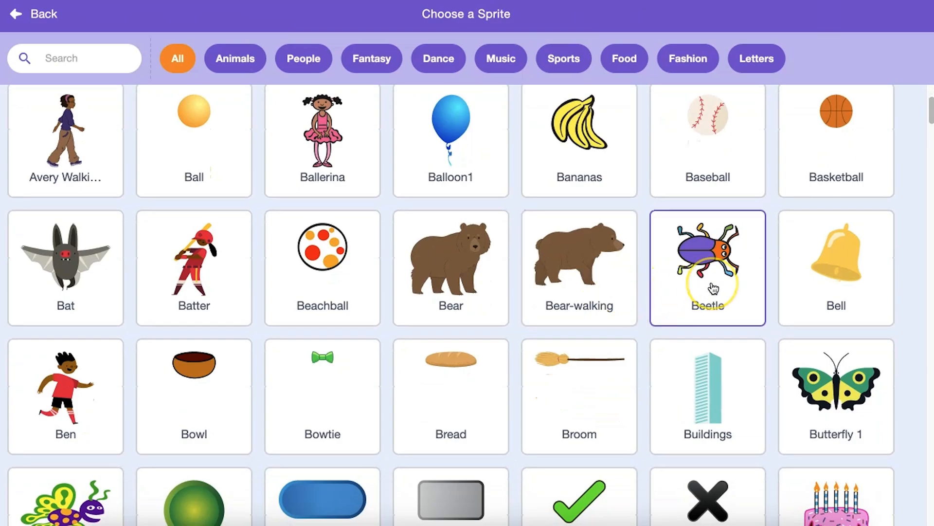
click(707, 267)
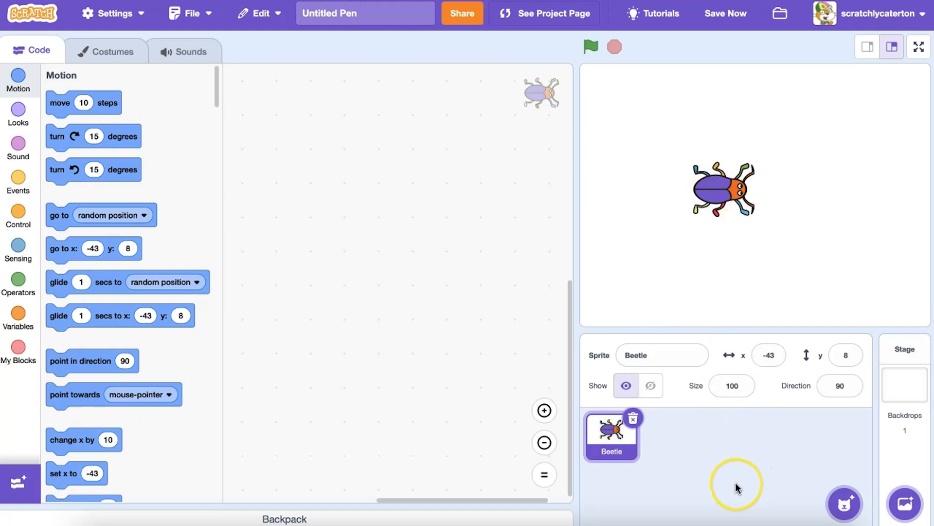
mouse_move(736, 487)
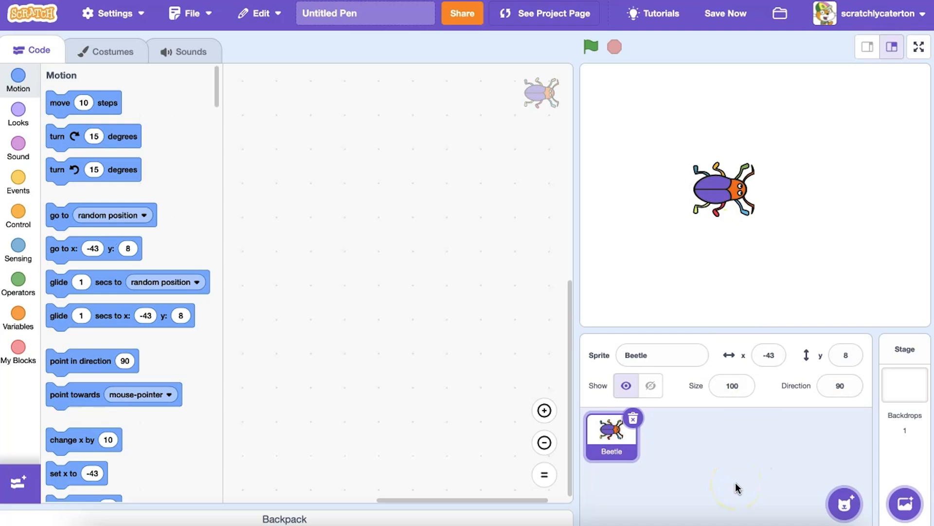
mouse_move(21, 484)
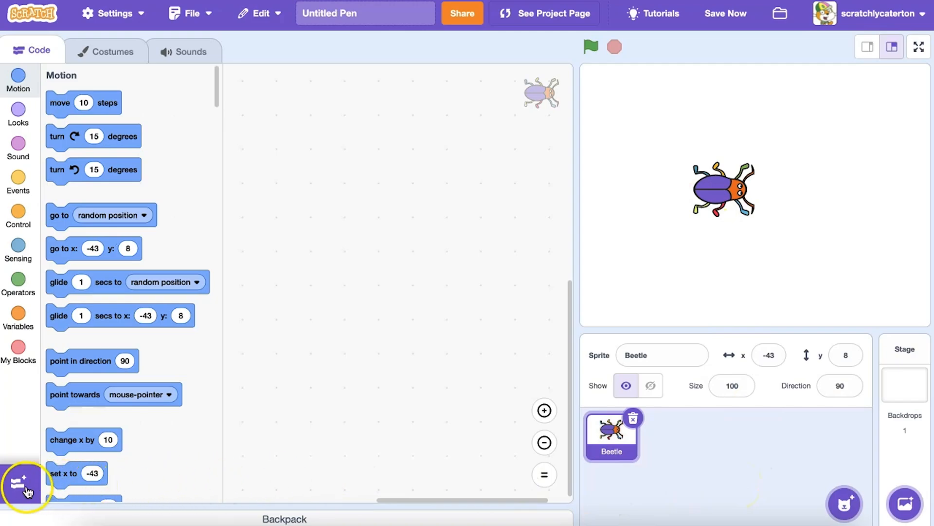
Open the extensions list to add the Pen extension.
click(24, 483)
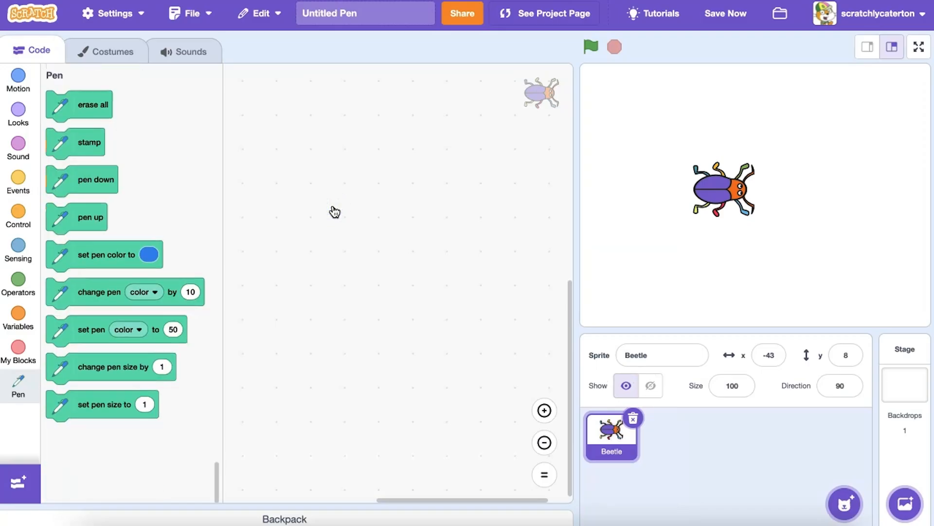
mouse_move(55, 371)
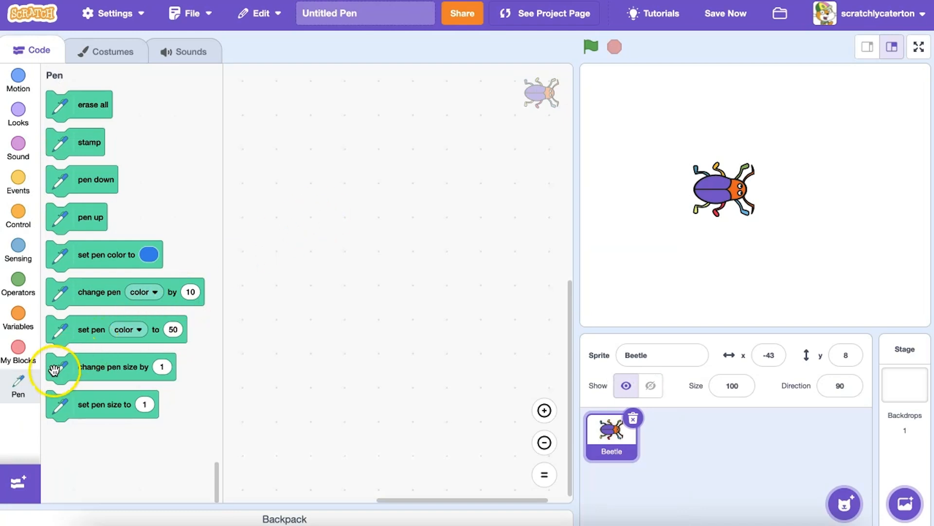
mouse_move(39, 386)
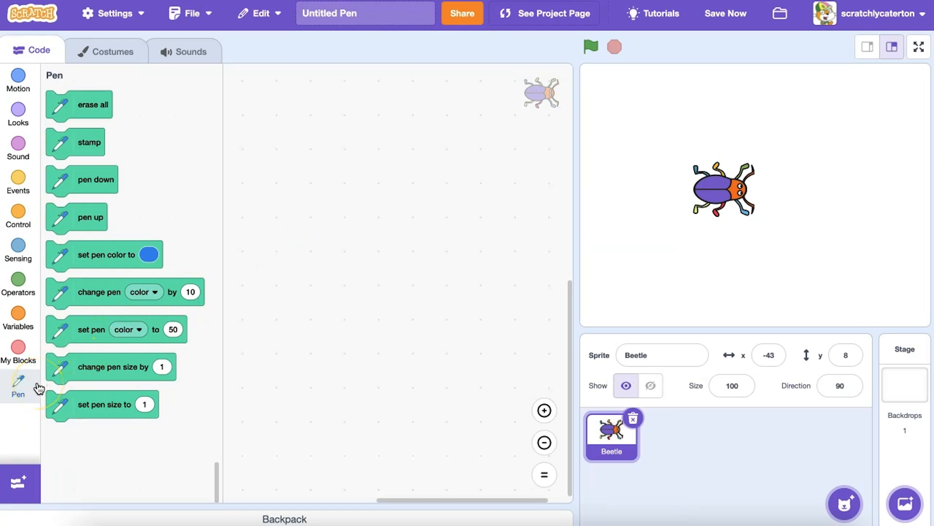
mouse_move(19, 181)
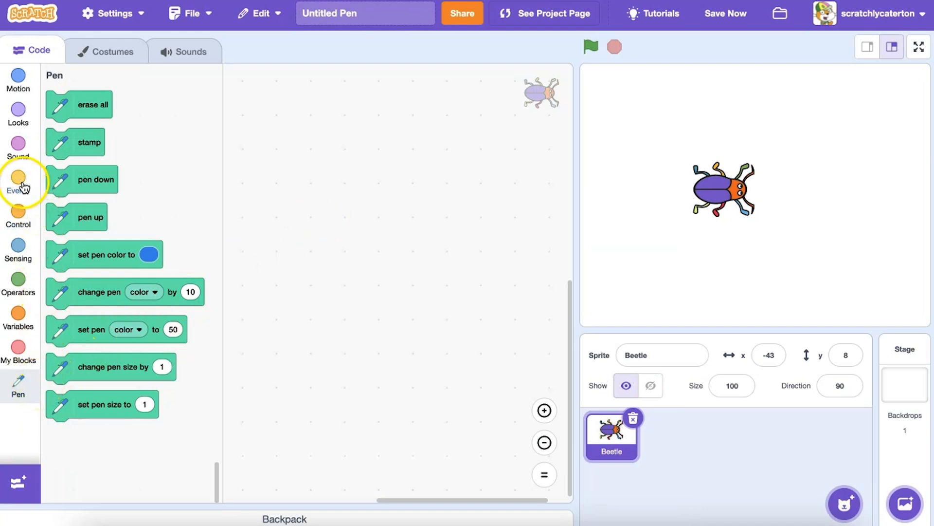
Place a 'when green flag clicked' block from Events into the code area.
click(18, 181)
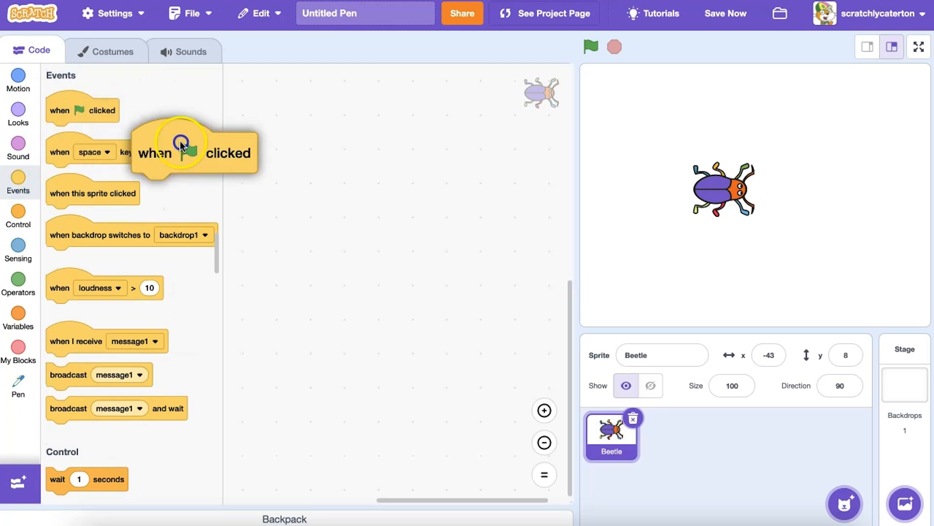
click(18, 76)
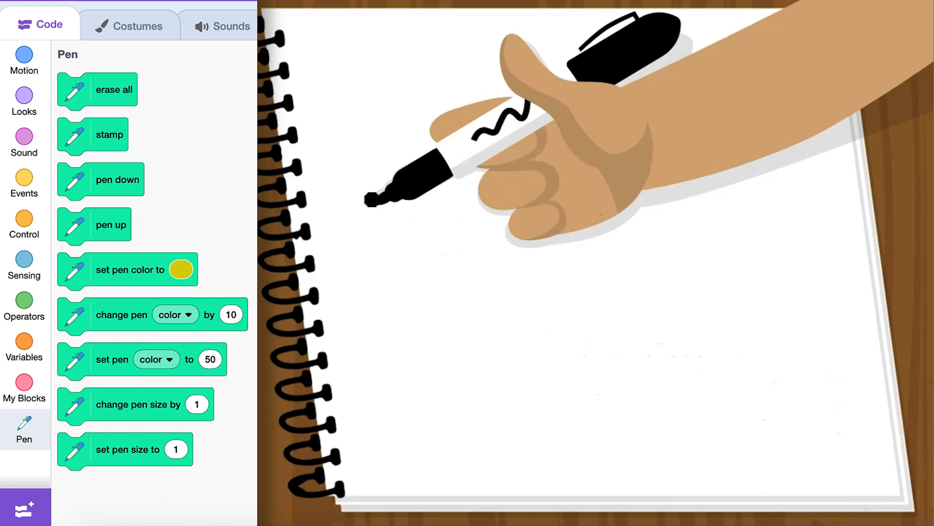
click(24, 58)
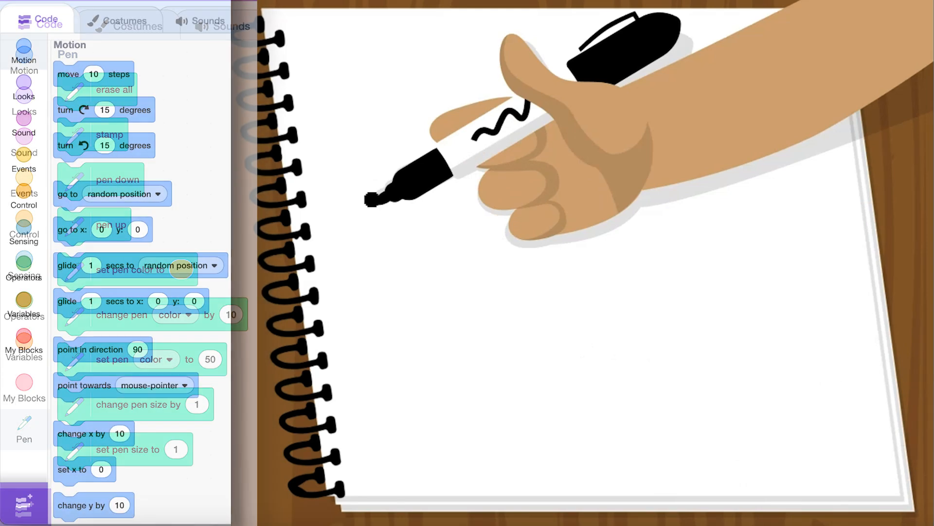
click(23, 51)
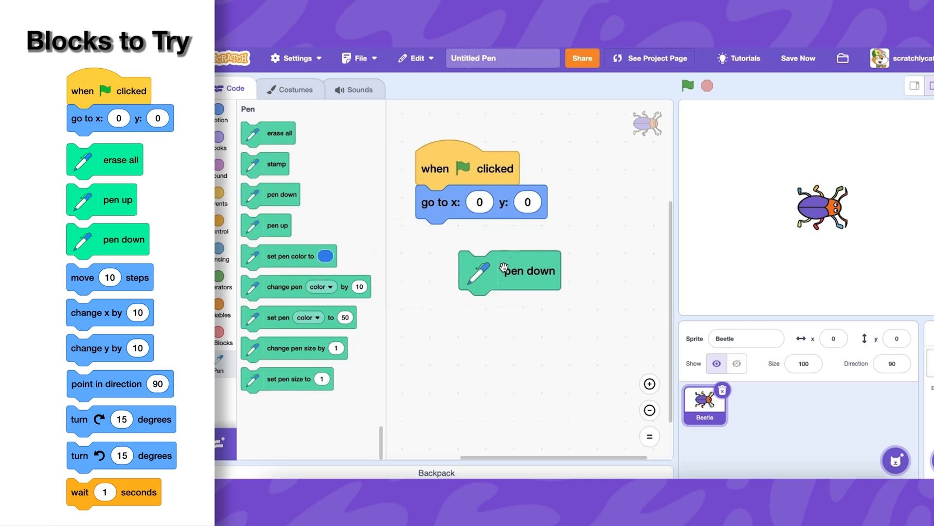
Attach pen down and move 100 steps under go to x:0 y:0.
click(221, 112)
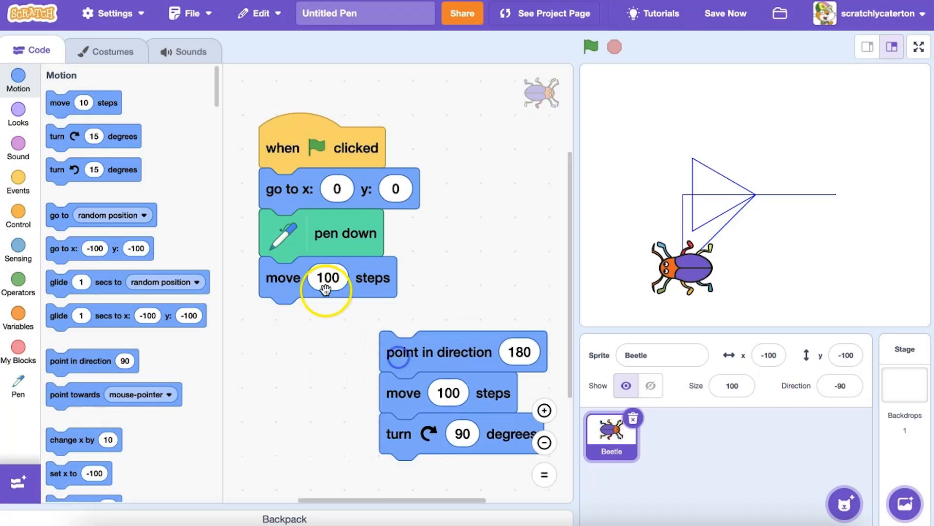
mouse_move(20, 372)
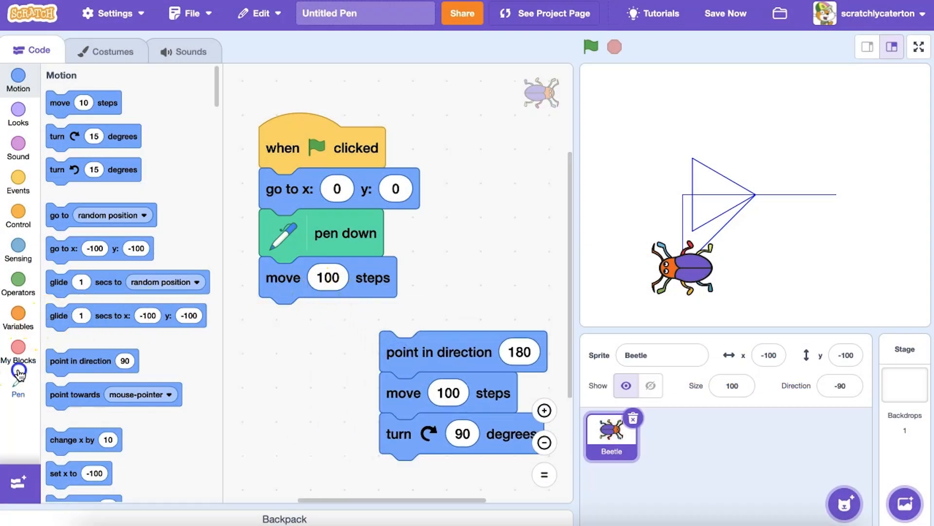
Add erase all at the script's start, insert one-second waits, and run the Beetle script.
click(18, 379)
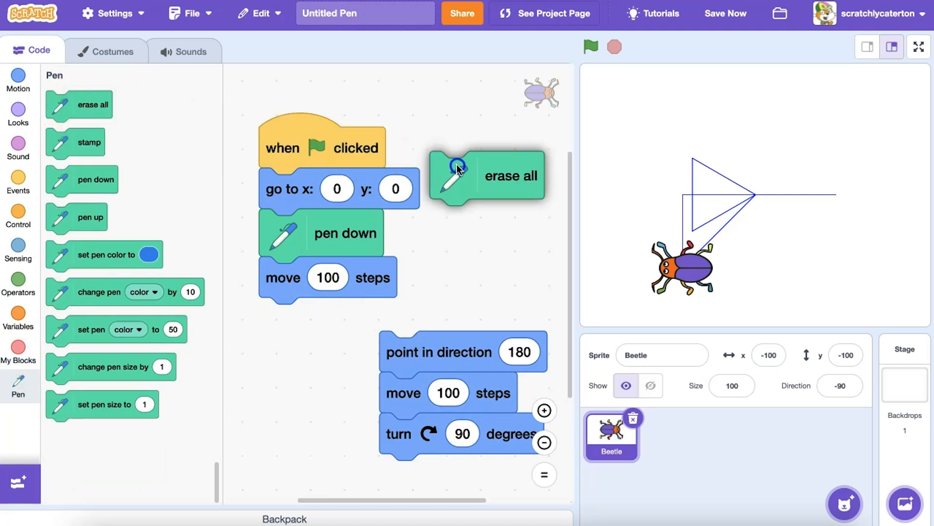
click(485, 176)
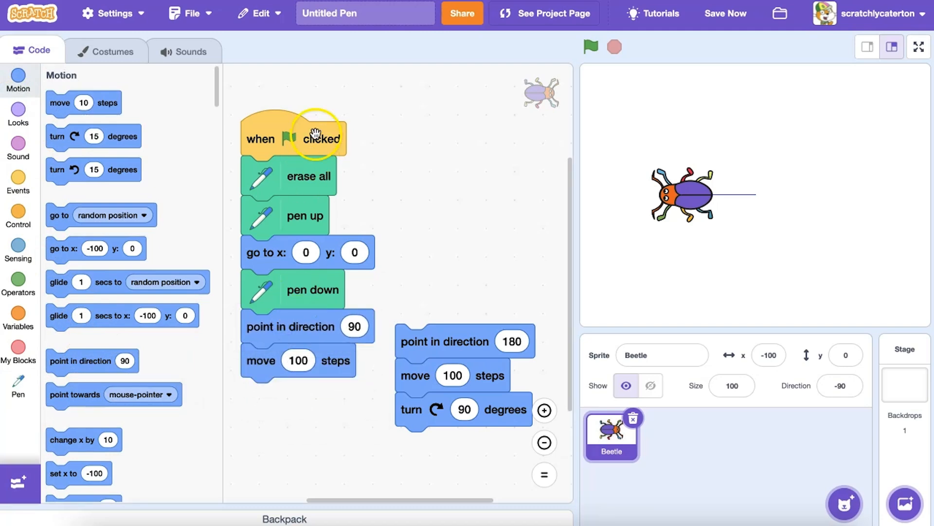
click(591, 47)
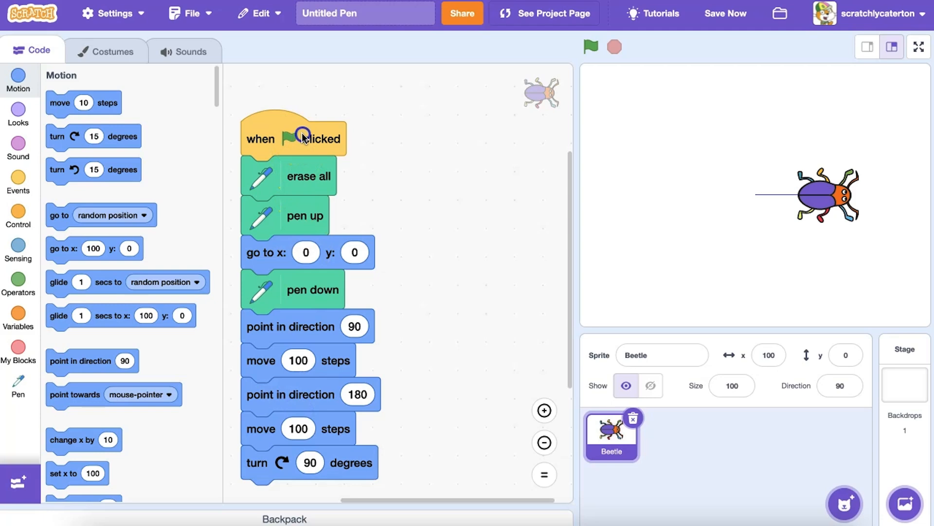
click(590, 47)
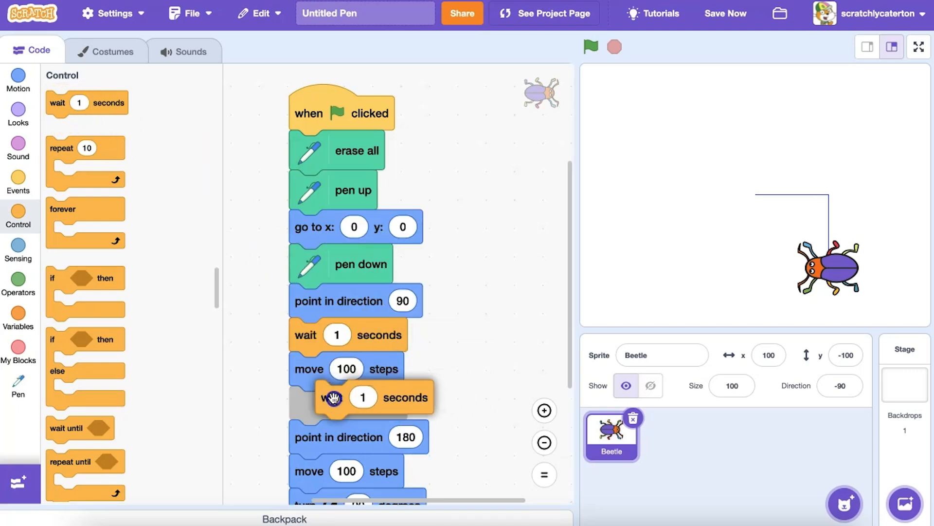
click(591, 47)
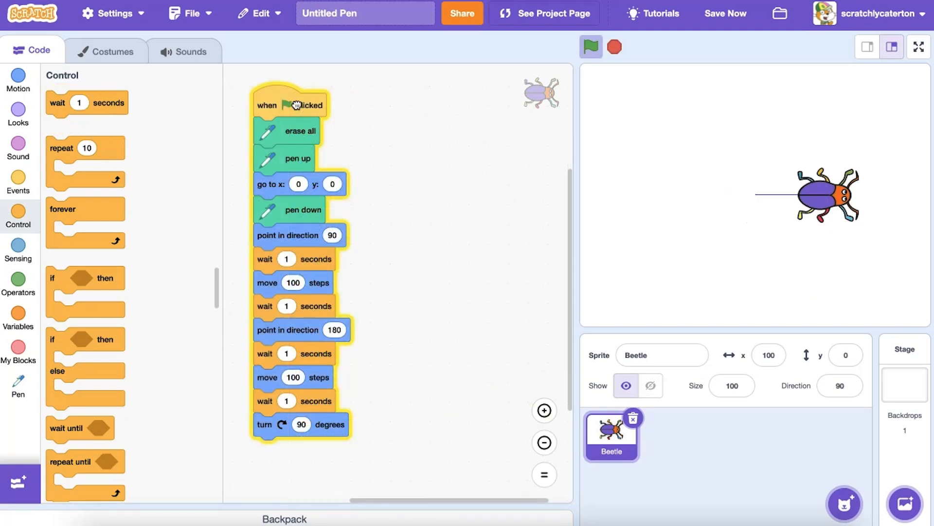
Run the repeat 4 loop of move 100, wait, turn 90, wait to draw a square.
click(590, 47)
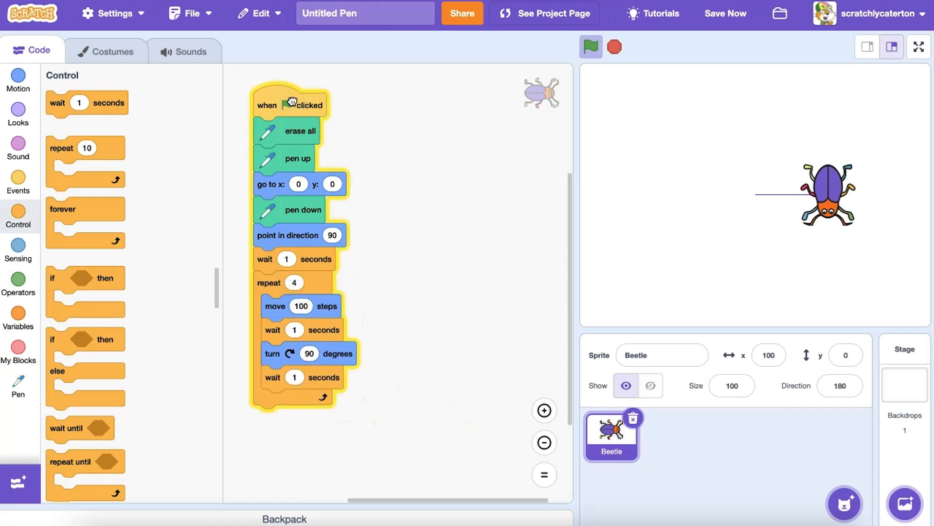
Wrap the square in repeat 18 with a 15-degree turn, remove inner waits, and run it.
click(591, 46)
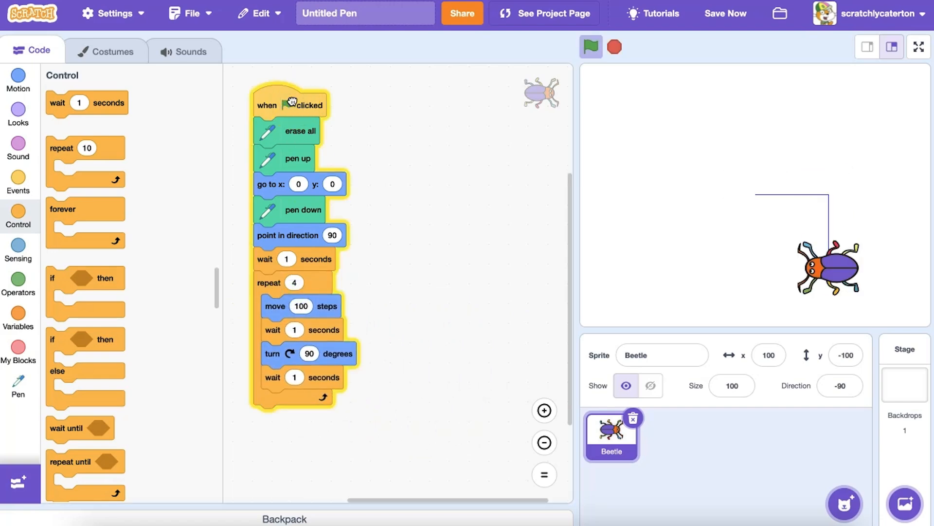
click(590, 46)
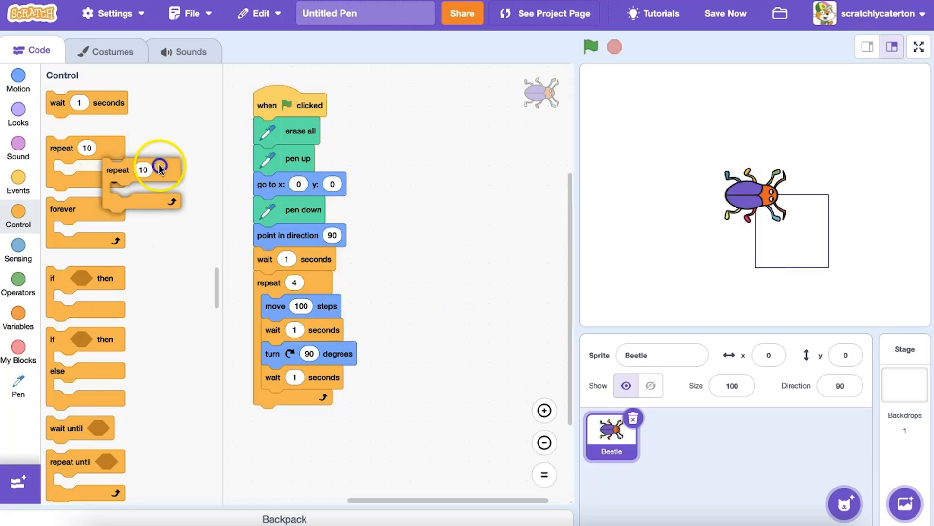
click(18, 80)
text(18)
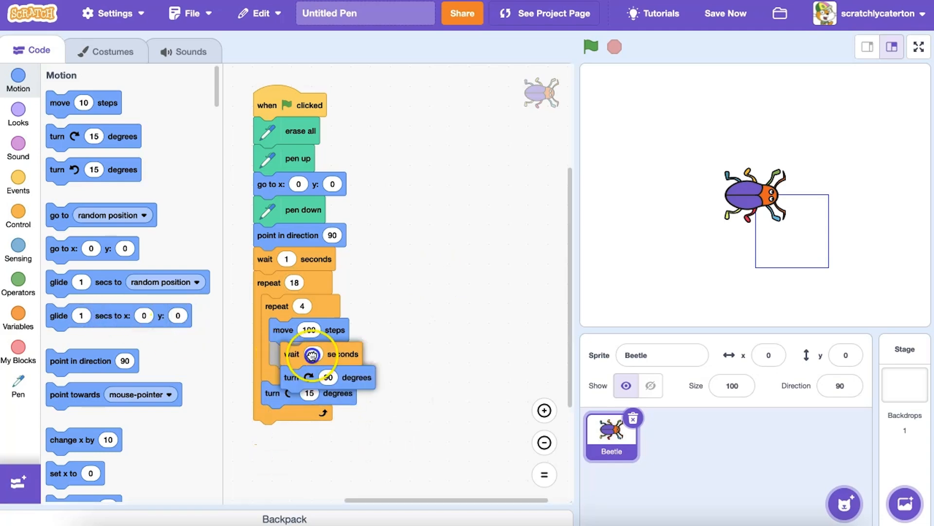
click(590, 47)
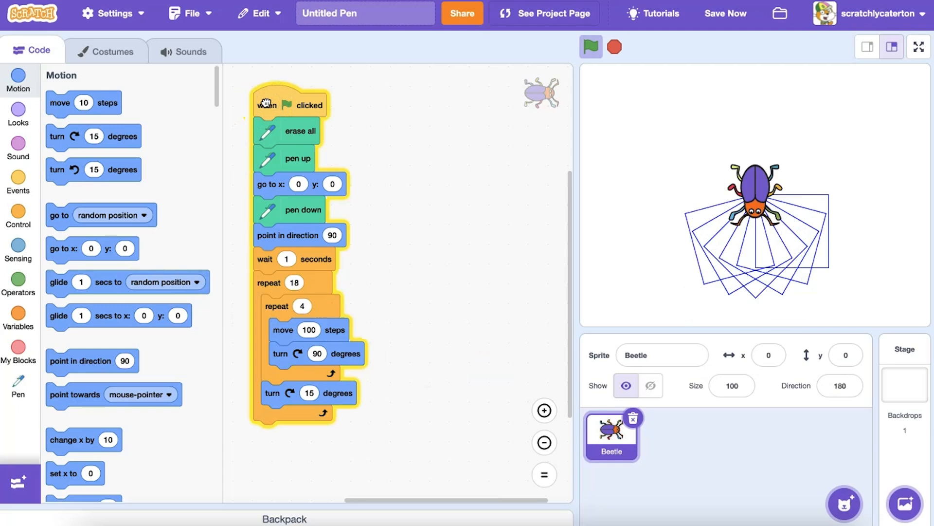
click(590, 47)
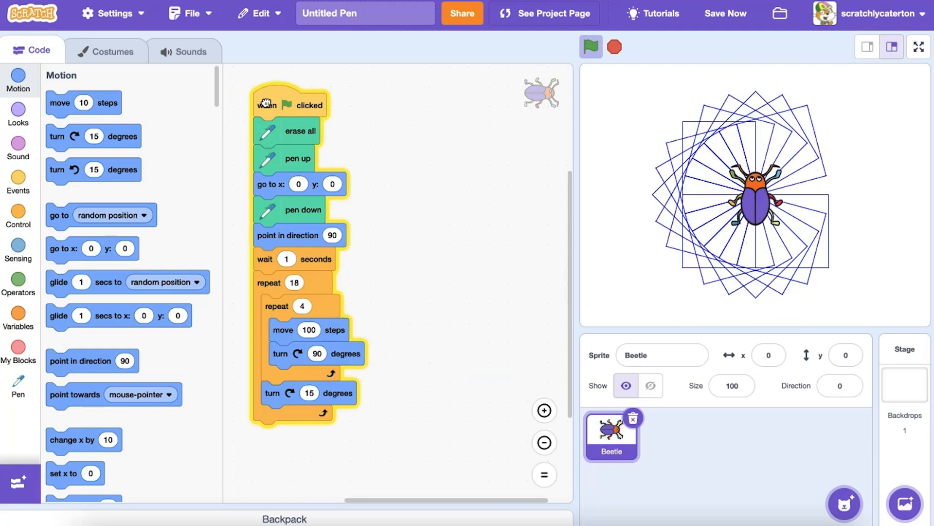
Add change pen color by 10, turn 20 degrees, drop the wait, and rerun in Turbo Mode.
click(590, 47)
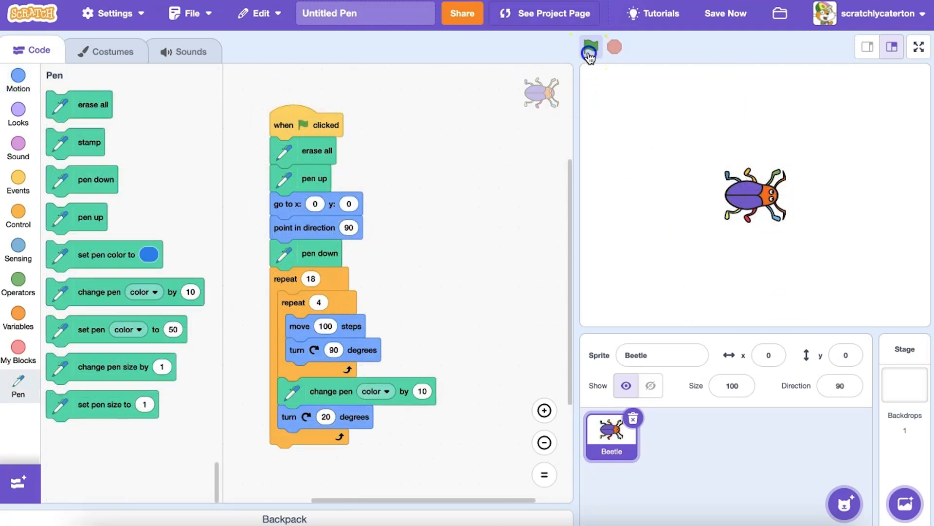
click(591, 48)
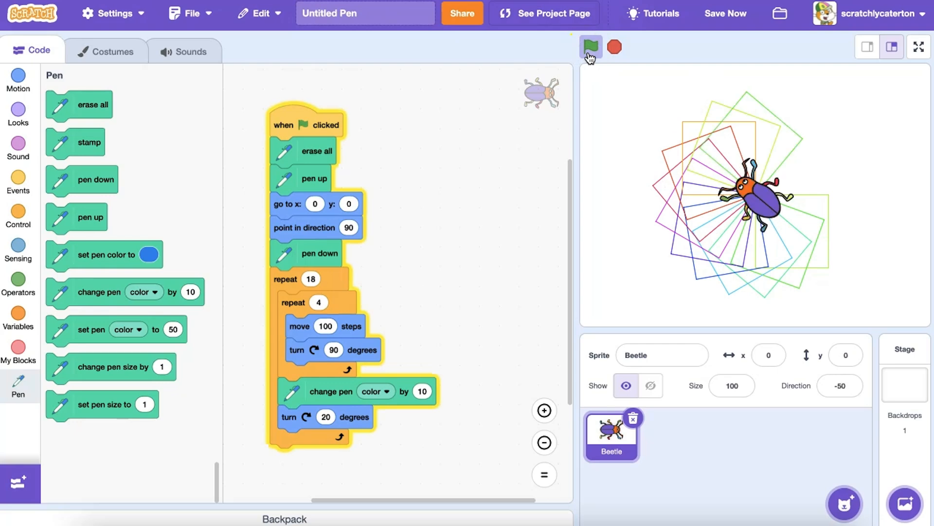
click(591, 47)
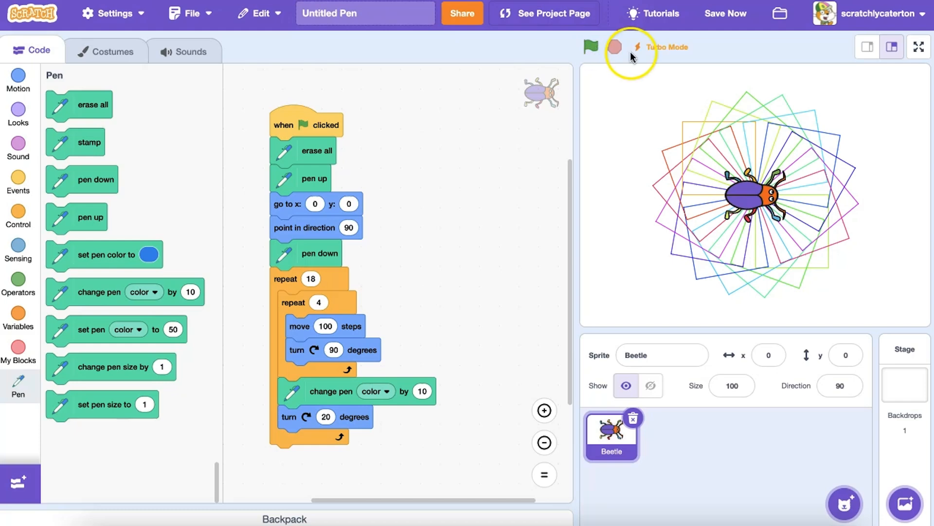
click(591, 47)
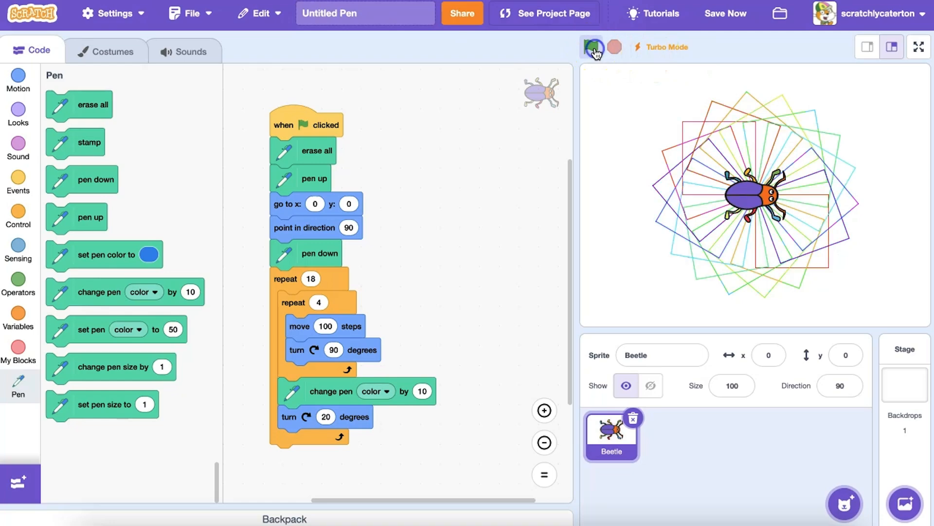
click(590, 47)
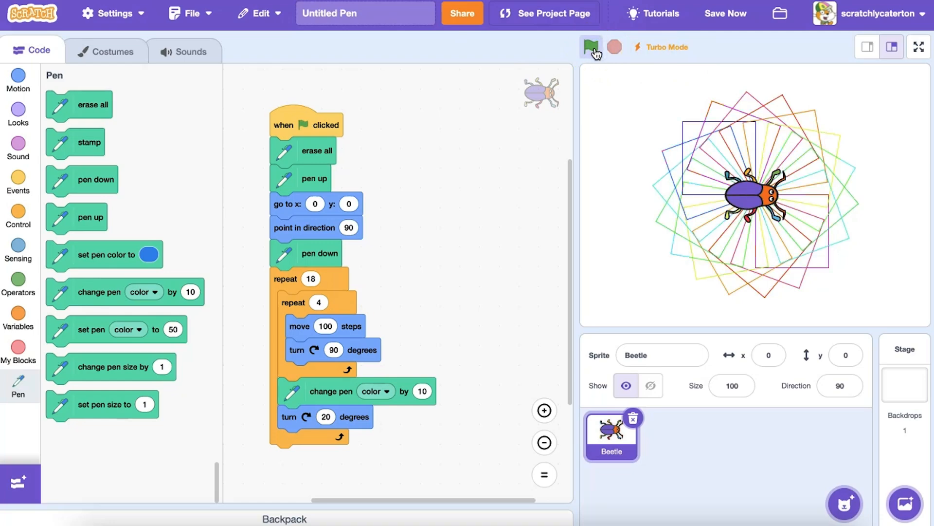
click(589, 47)
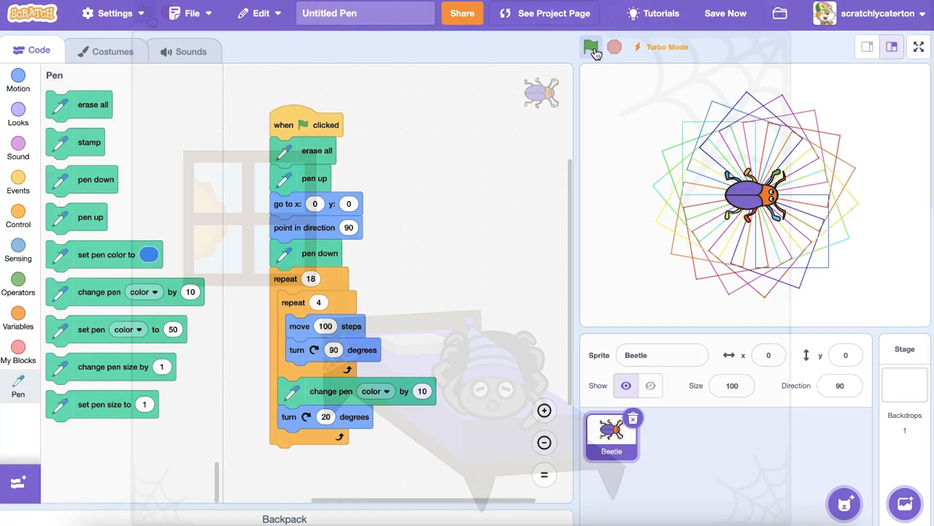
Run the spider story, roller-skating rainbow, globe and square spiral projects full screen.
click(919, 47)
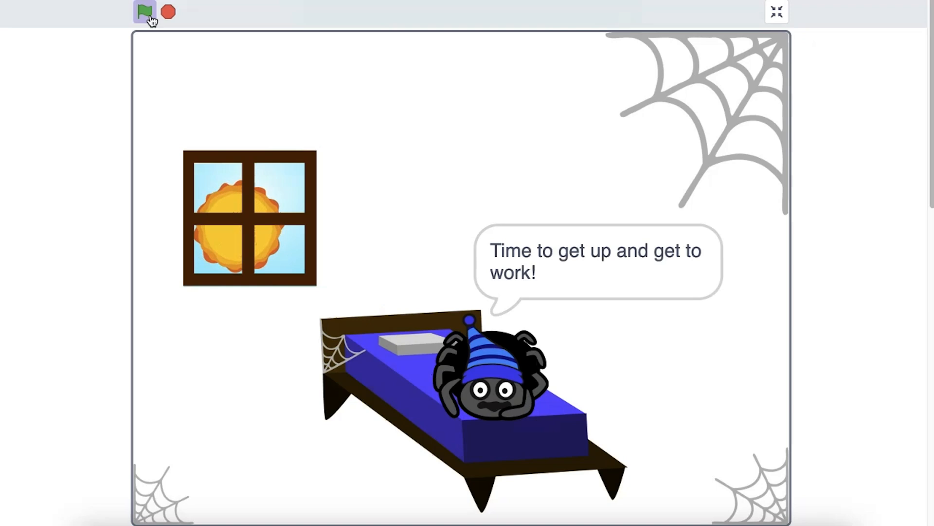
click(144, 12)
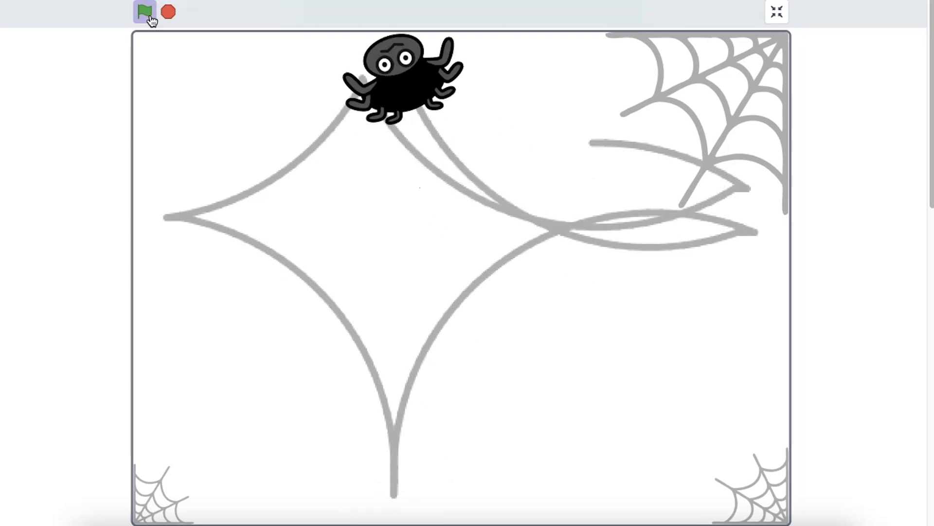
click(144, 11)
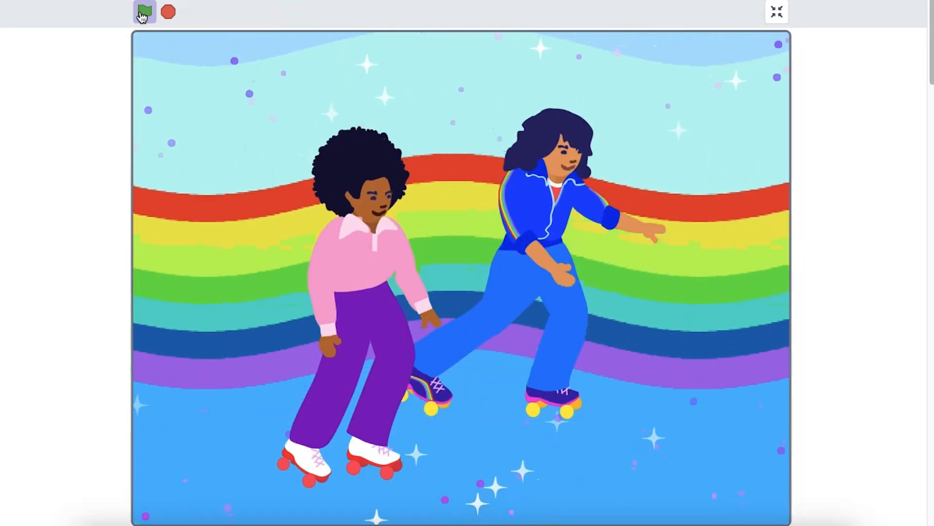
click(143, 11)
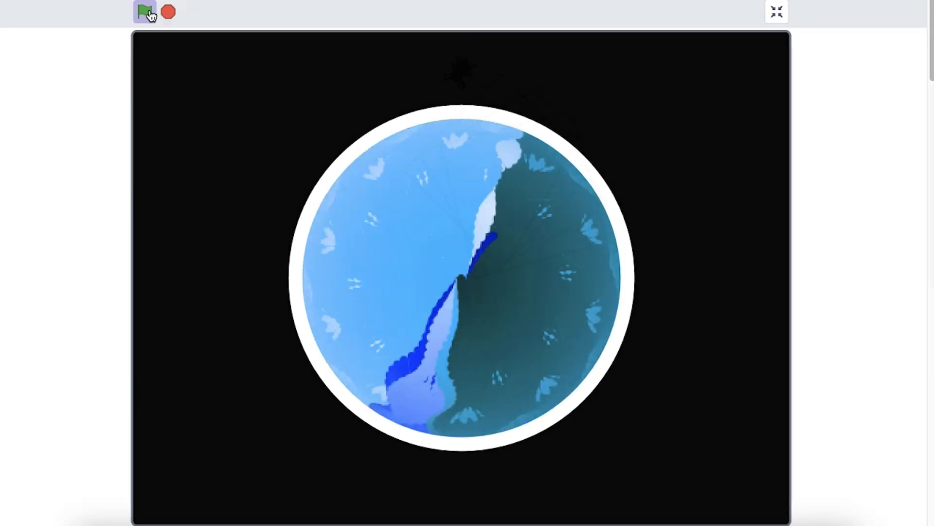
click(144, 11)
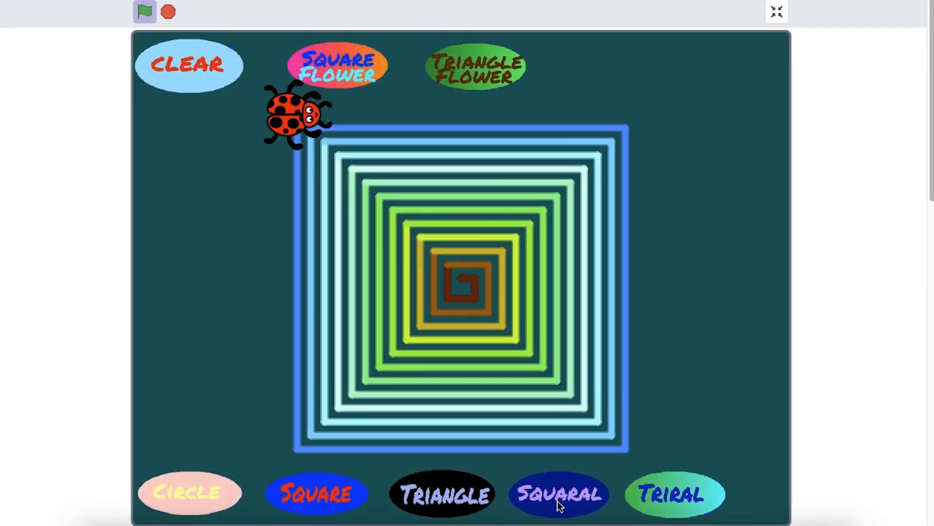
Run the rainbow line spiral, night-sky moon, fractal tree and purple flower pen projects.
click(145, 11)
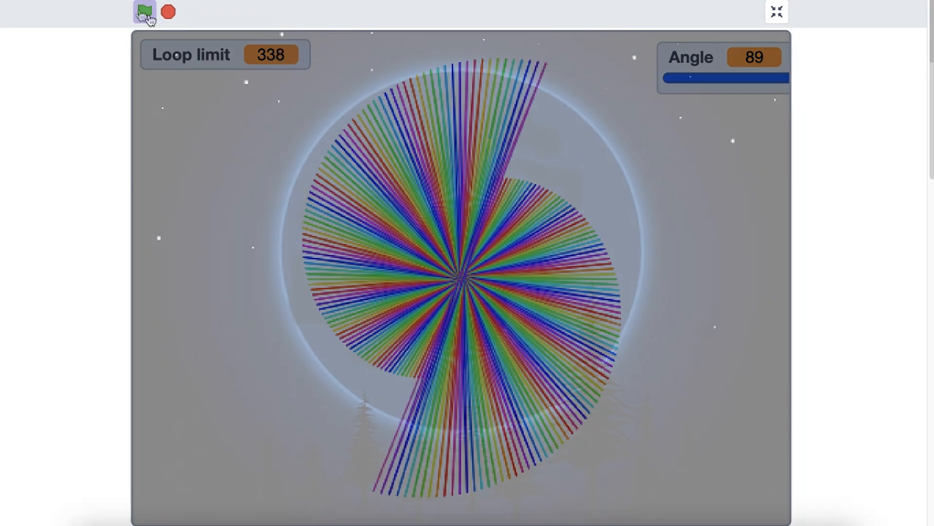
click(144, 11)
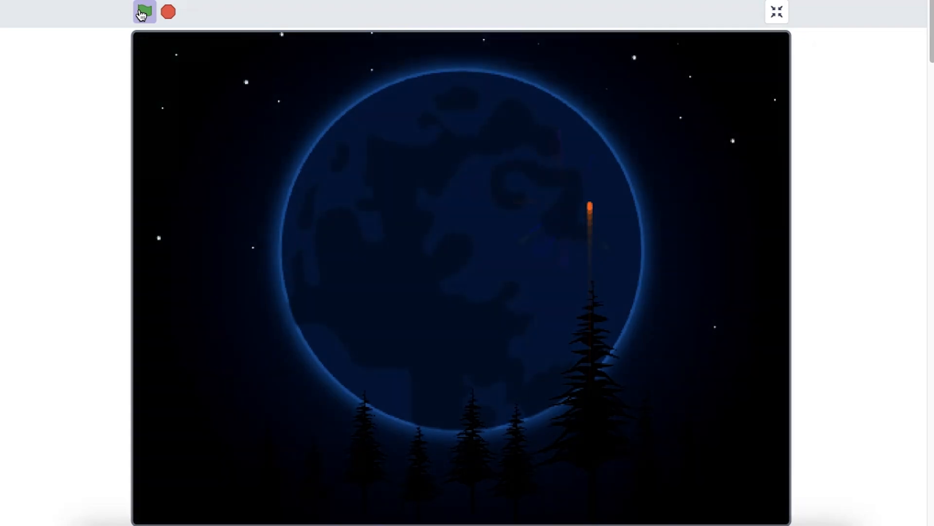
click(143, 11)
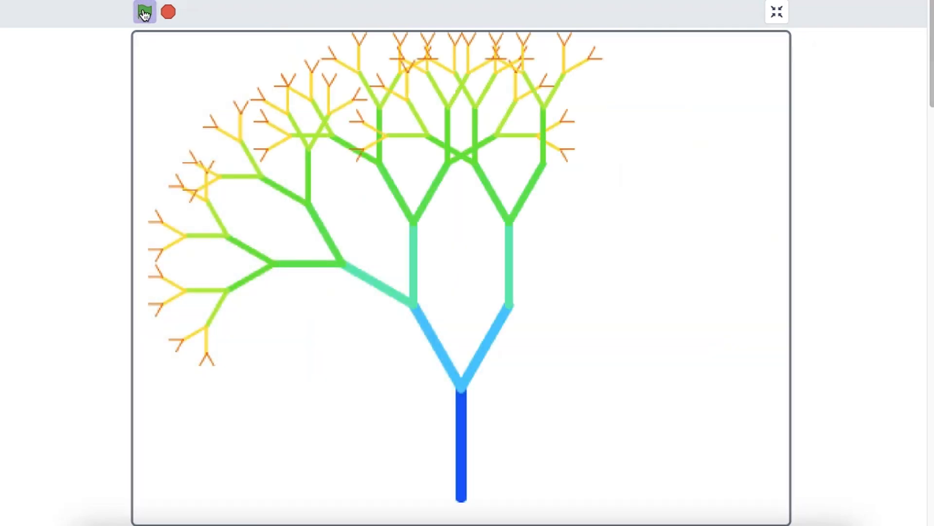
click(144, 11)
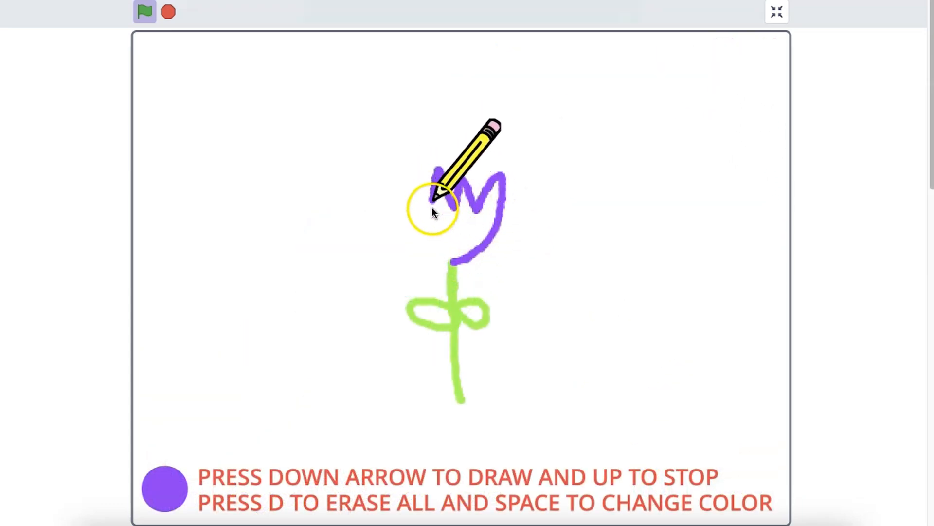
key(down)
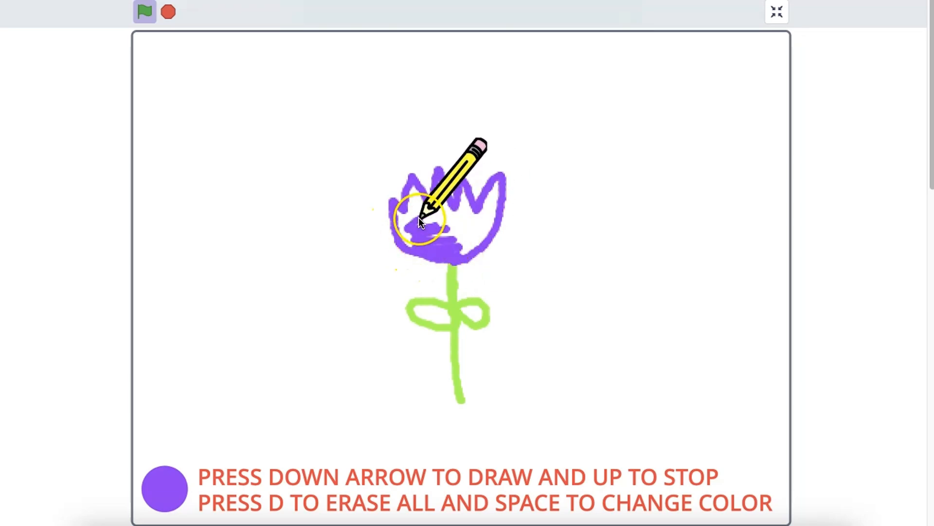